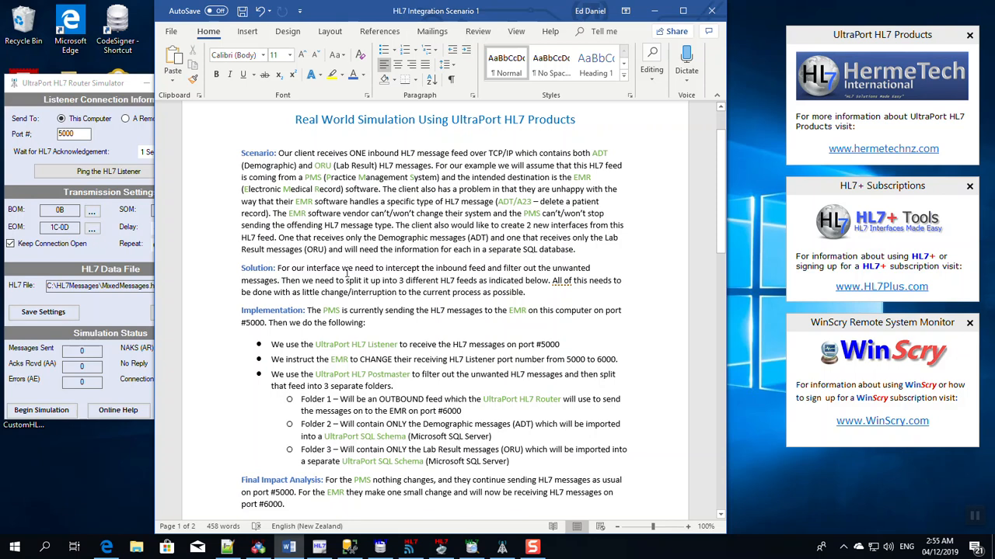
mouse_move(227, 280)
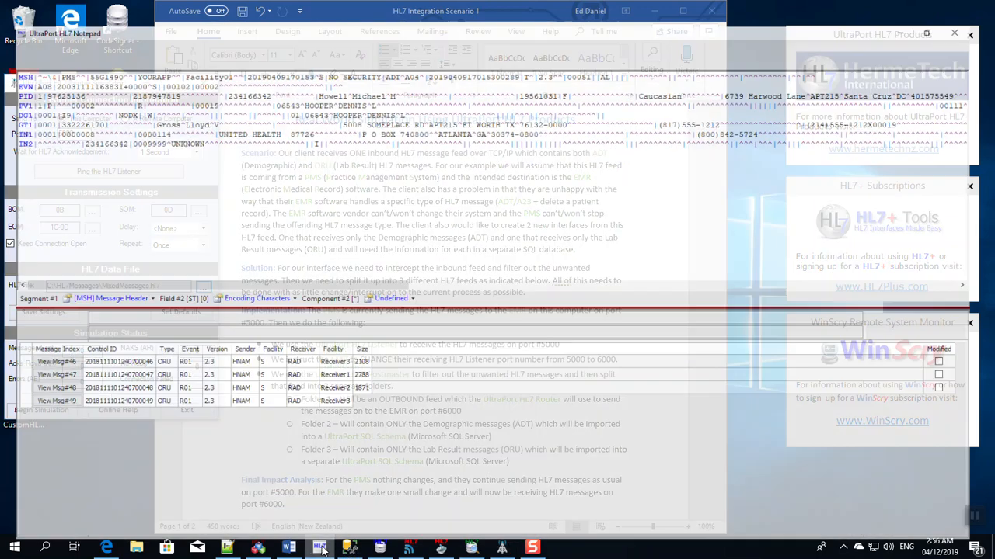
- Point out several A23 patient-deletion messages in the MixedMessages list of 339 ADT and ORU messages
left_click(317, 547)
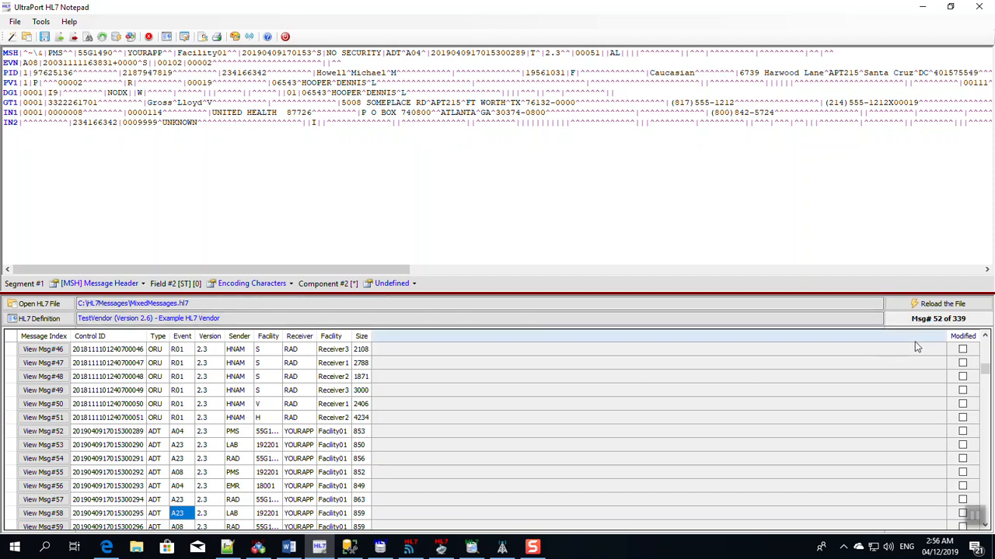
mouse_move(864, 330)
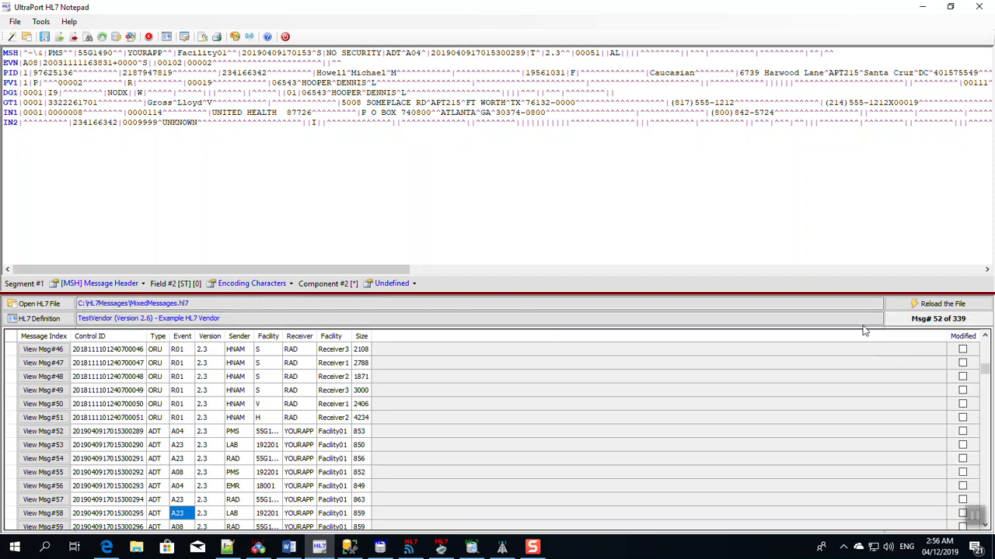
mouse_move(164, 359)
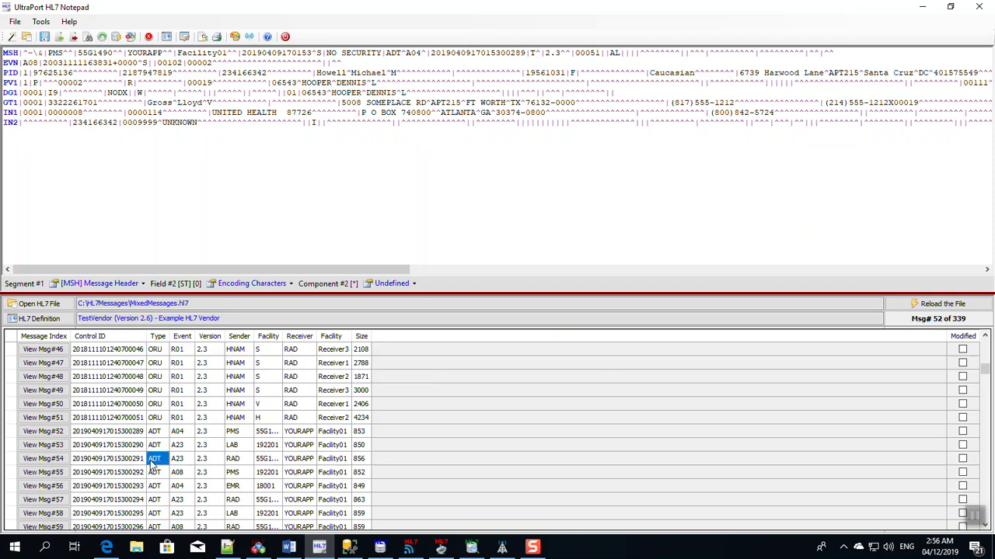
left_click(156, 472)
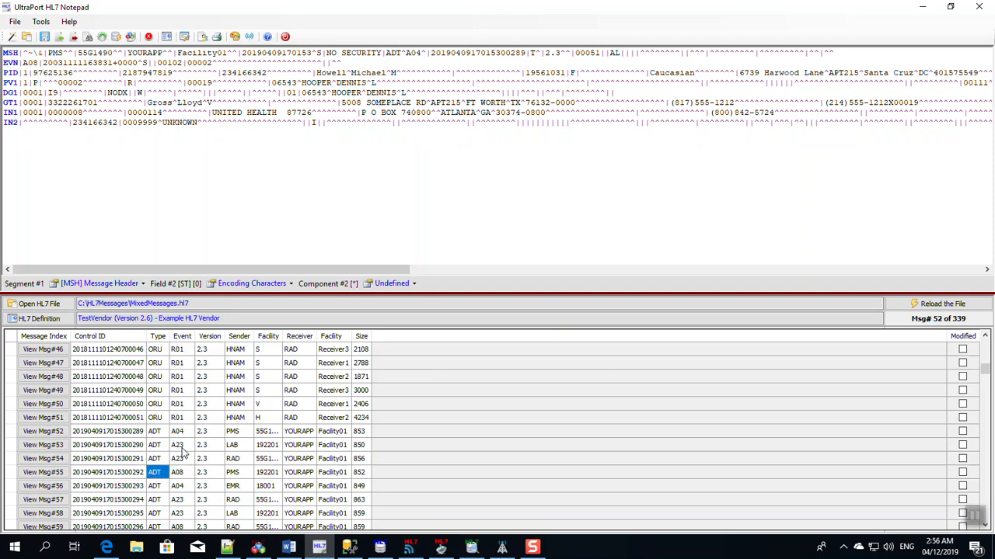
left_click(177, 458)
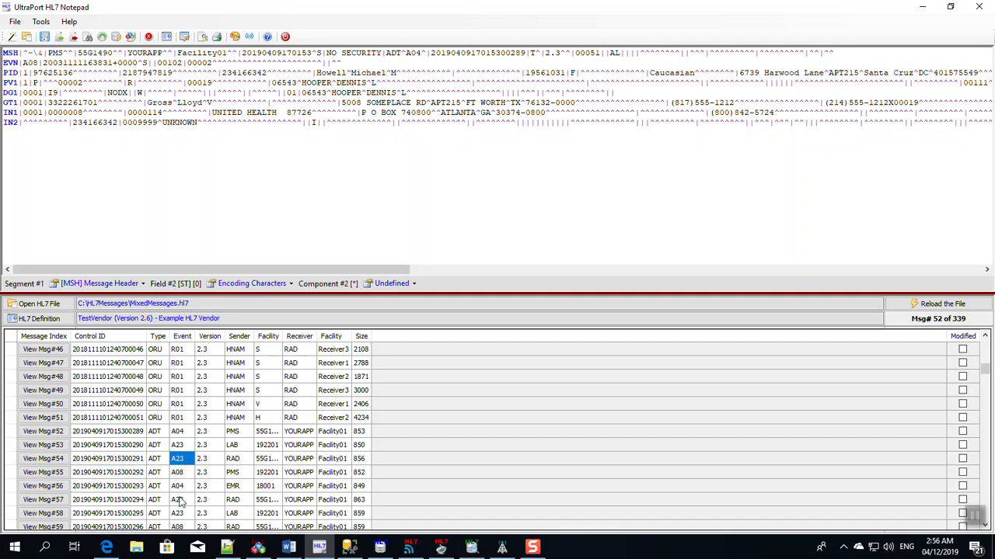
left_click(177, 513)
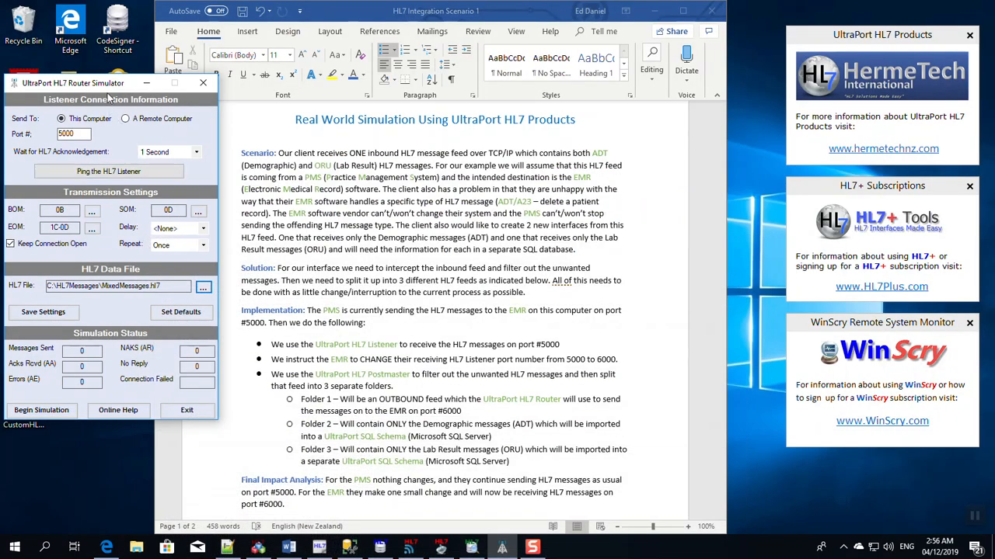
mouse_move(101, 332)
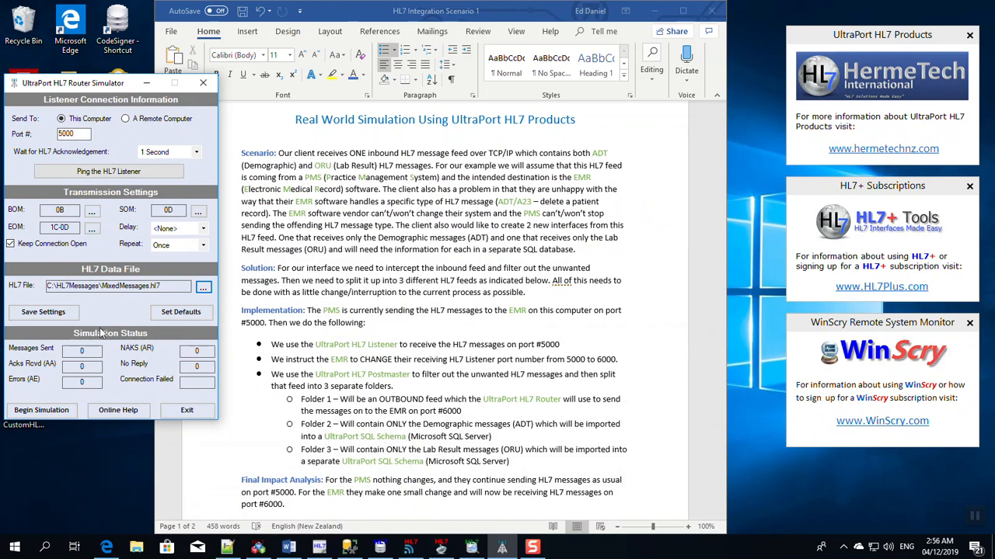
mouse_move(101, 314)
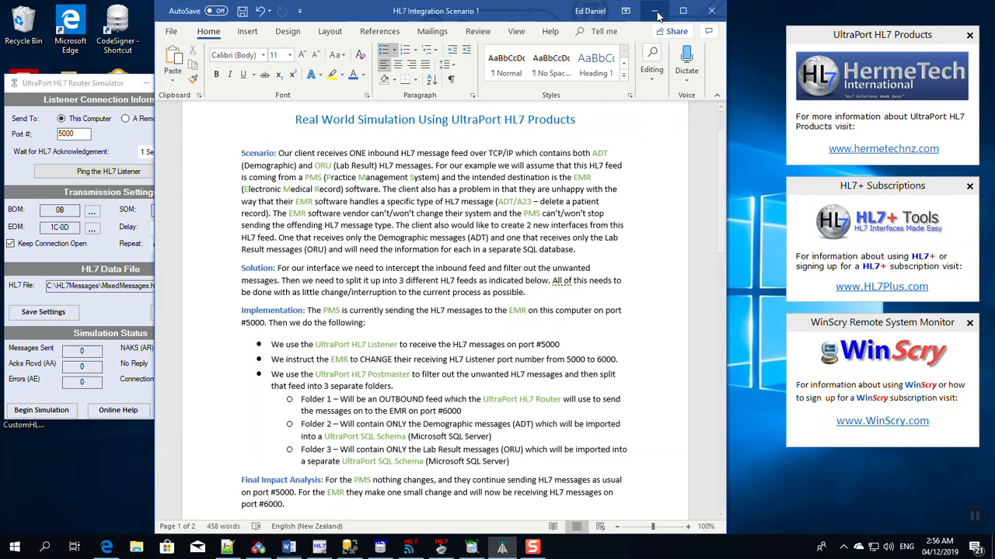
- Minimize the Word scenario document to uncover the Router Simulator set to This Computer, port 5000
left_click(656, 11)
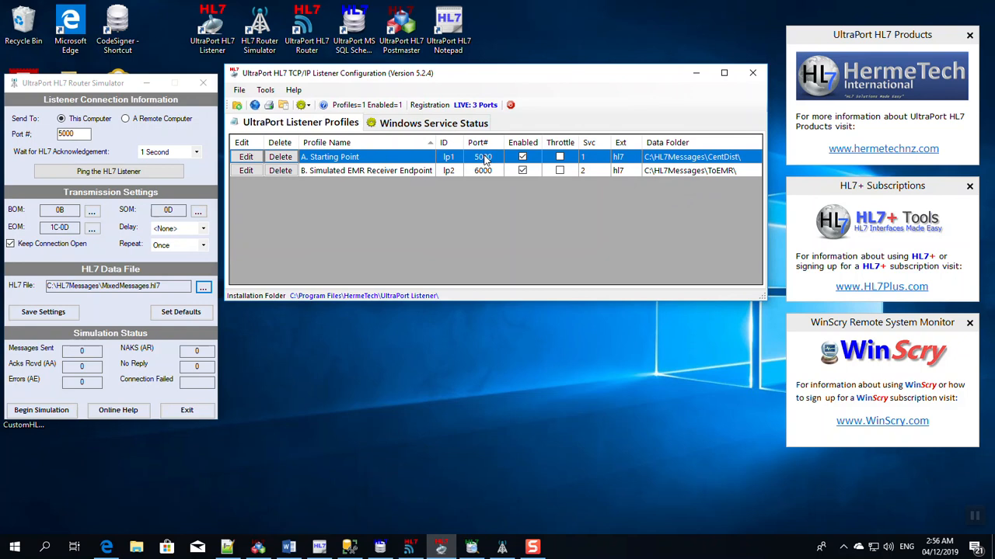
mouse_move(700, 163)
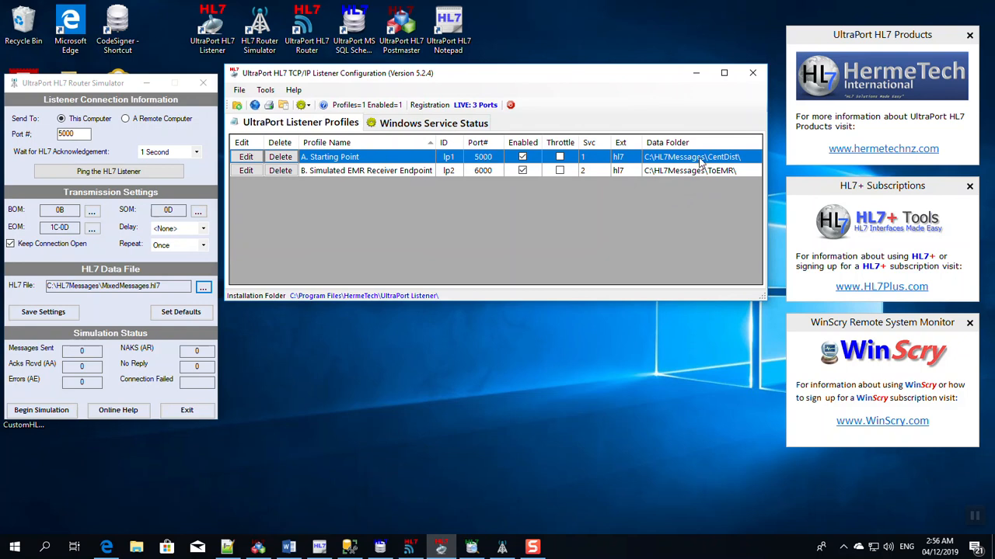
mouse_move(728, 163)
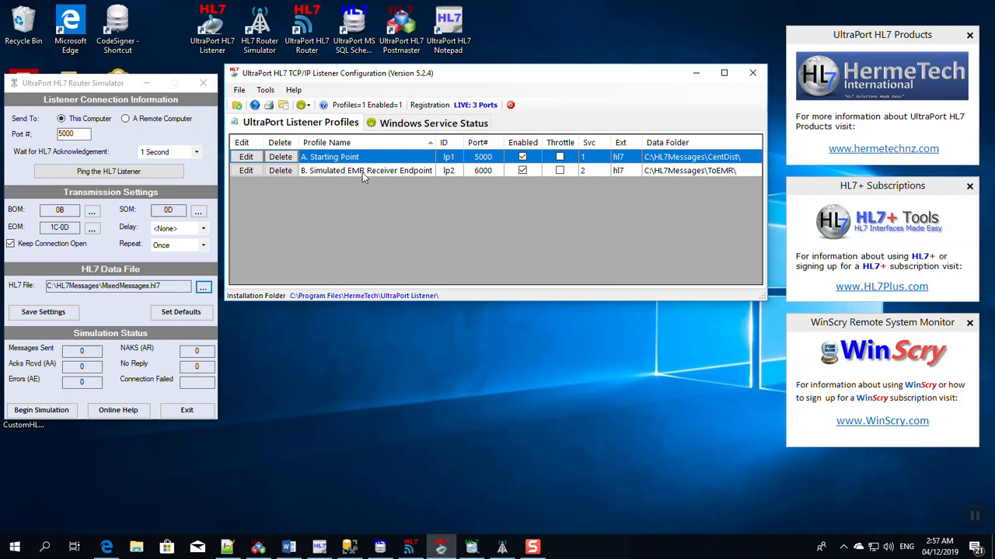
- Highlight the B. Simulated EMR Receiver Endpoint profile on port 6000 beside Starting Point on 5000
left_click(367, 169)
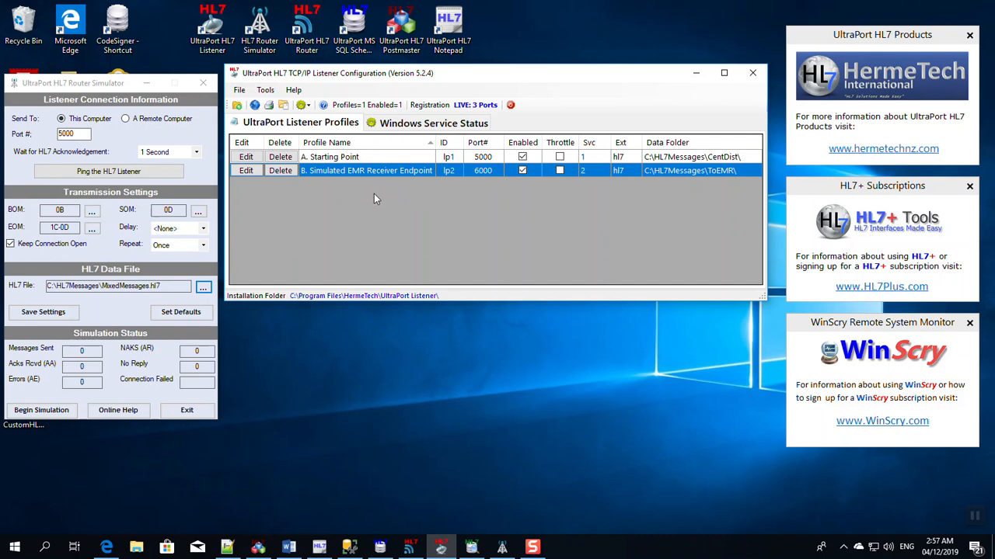
mouse_move(381, 181)
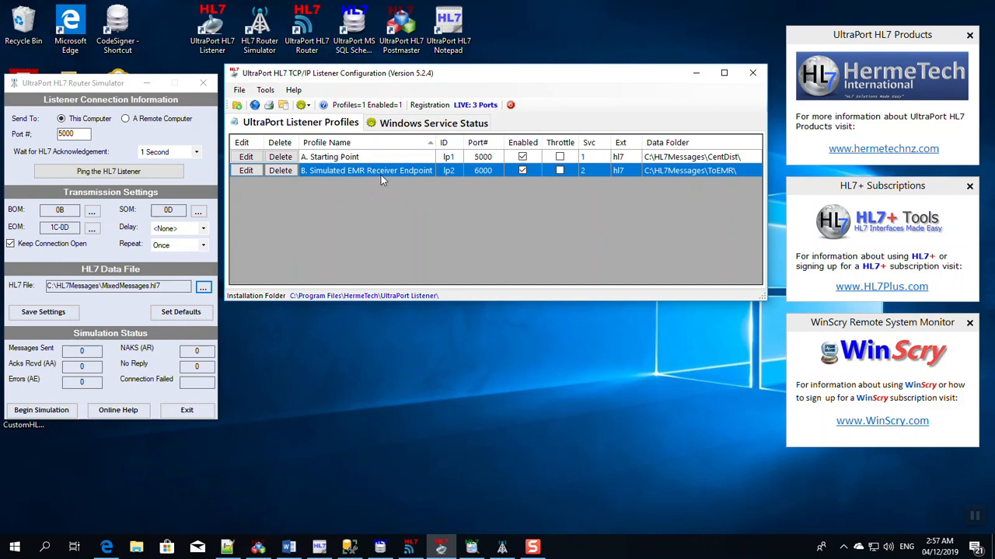
mouse_move(411, 171)
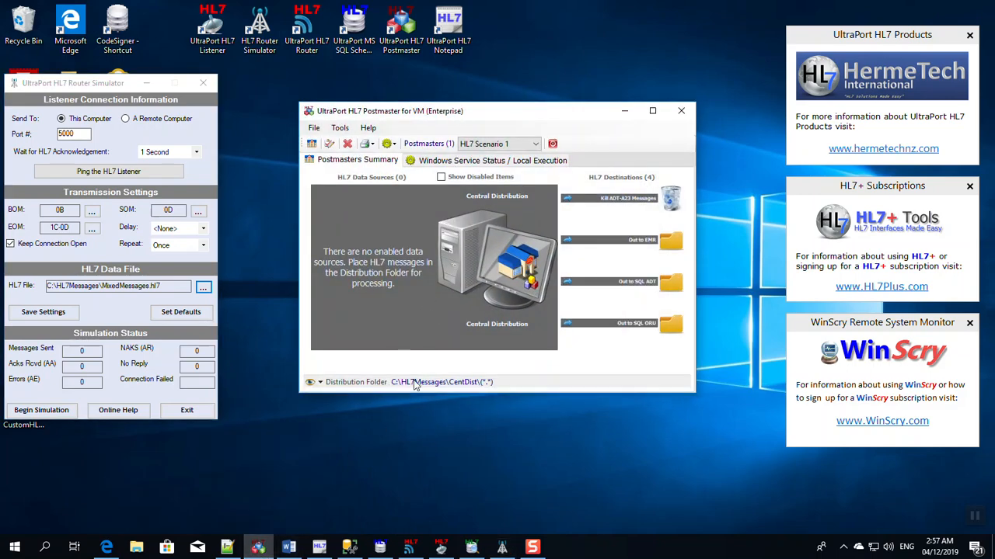
mouse_move(482, 385)
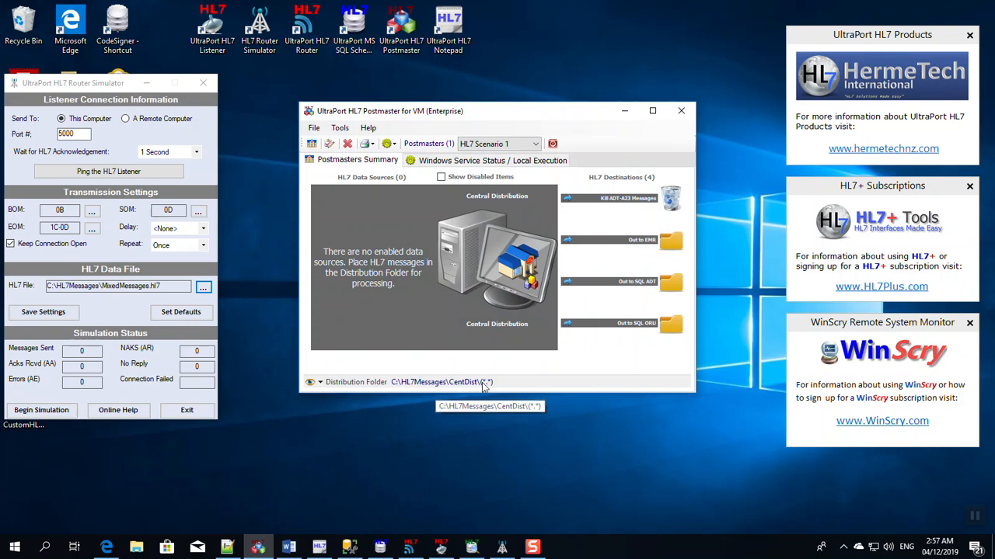
mouse_move(656, 237)
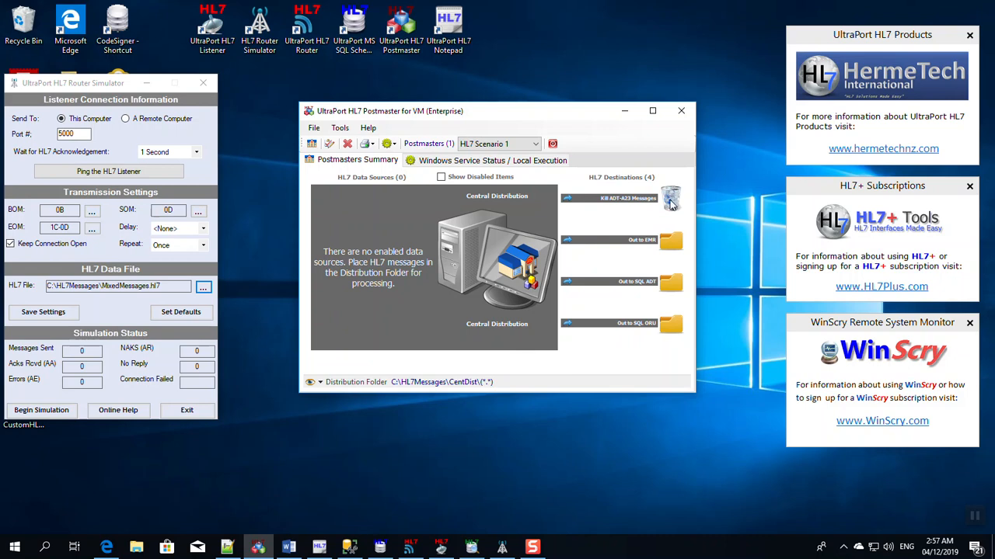
mouse_move(643, 205)
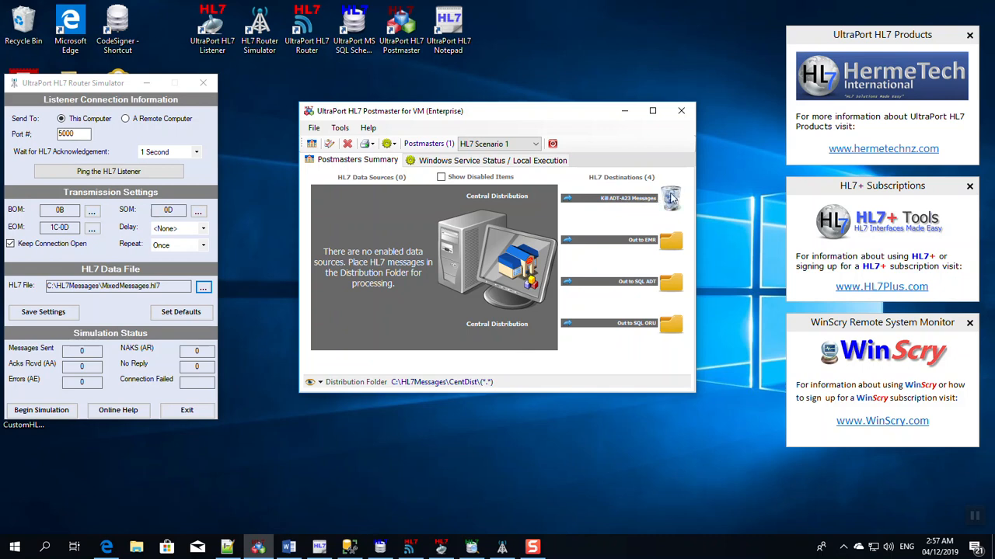
mouse_move(610, 246)
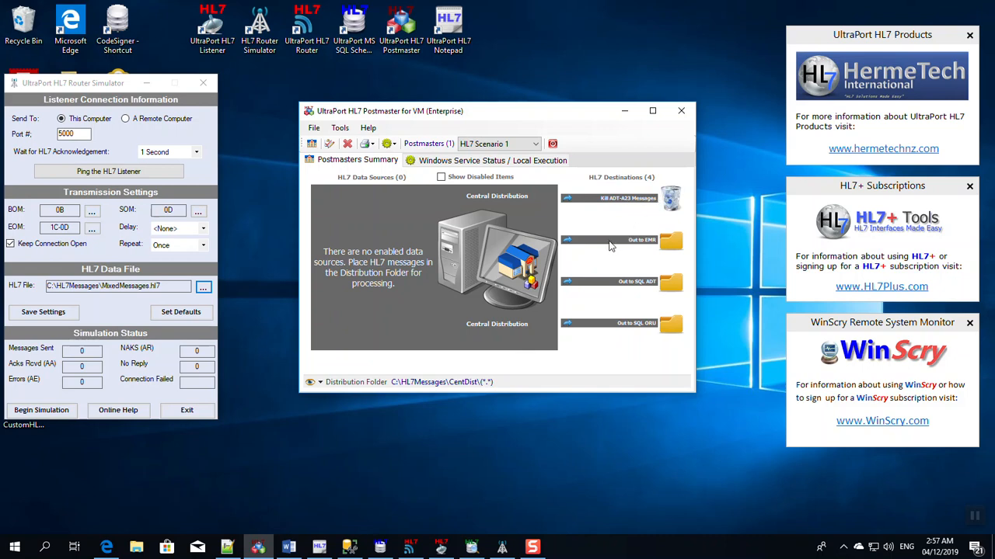
mouse_move(671, 245)
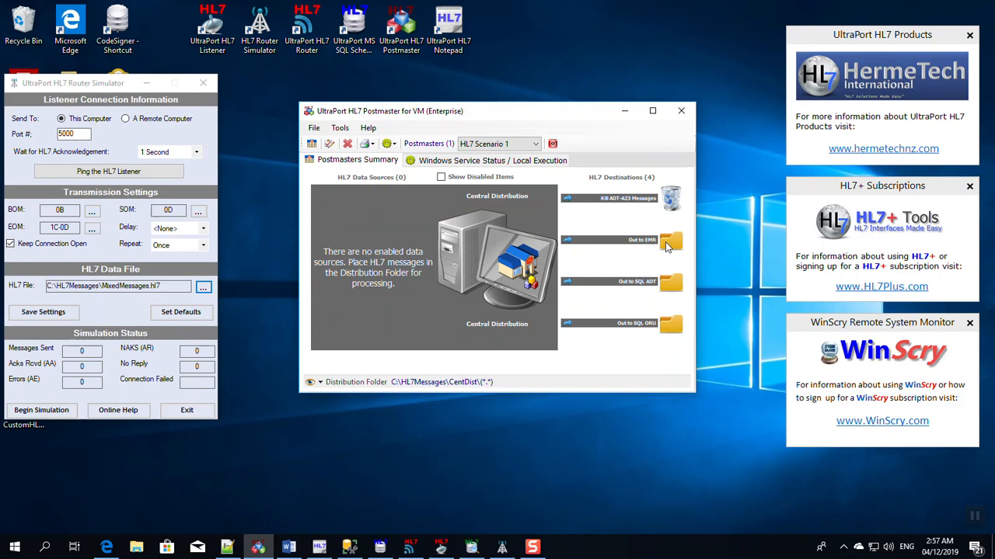
mouse_move(665, 247)
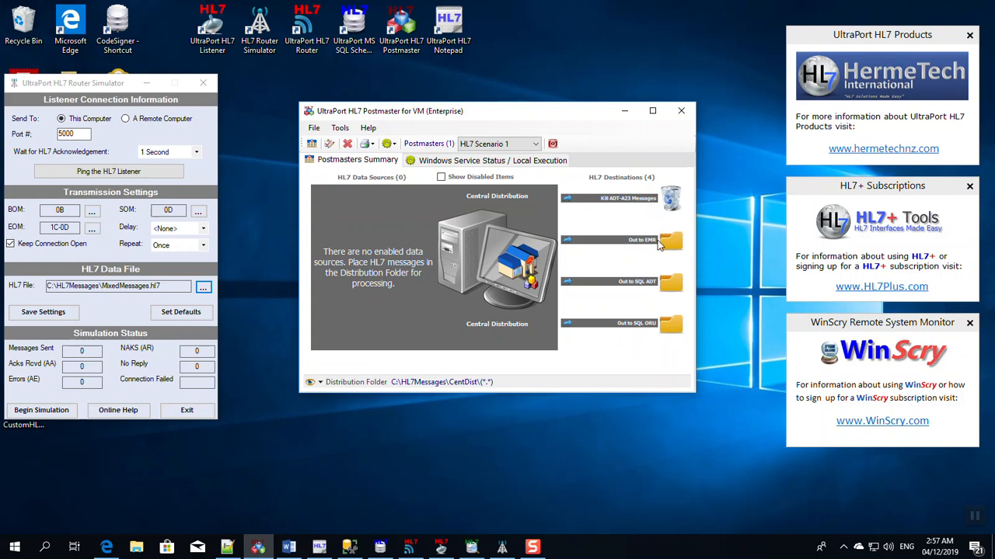
mouse_move(676, 292)
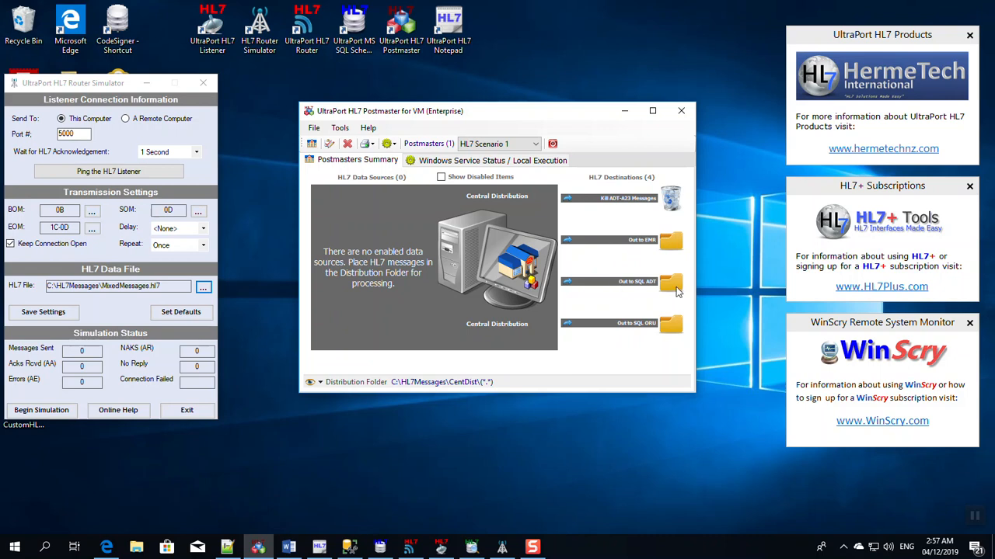
mouse_move(634, 330)
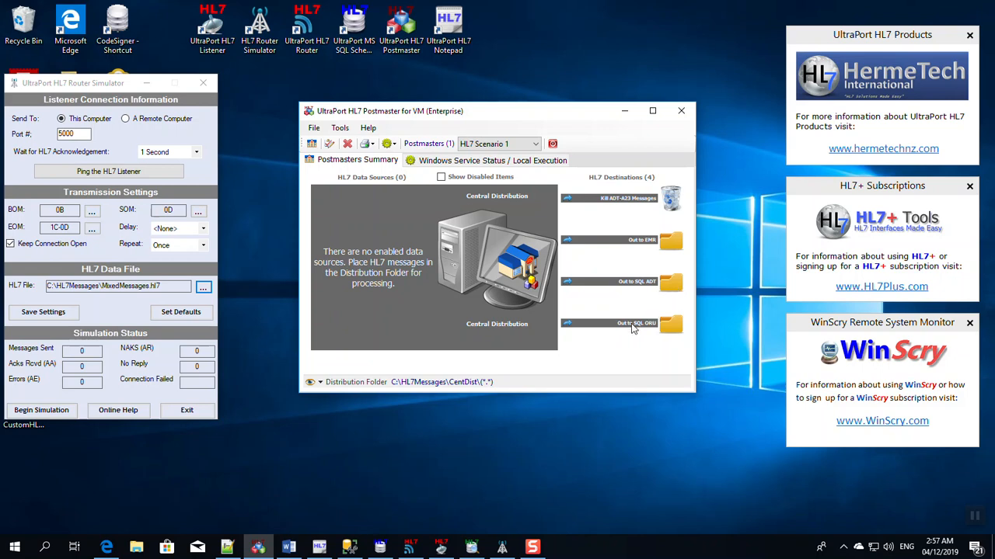
mouse_move(675, 330)
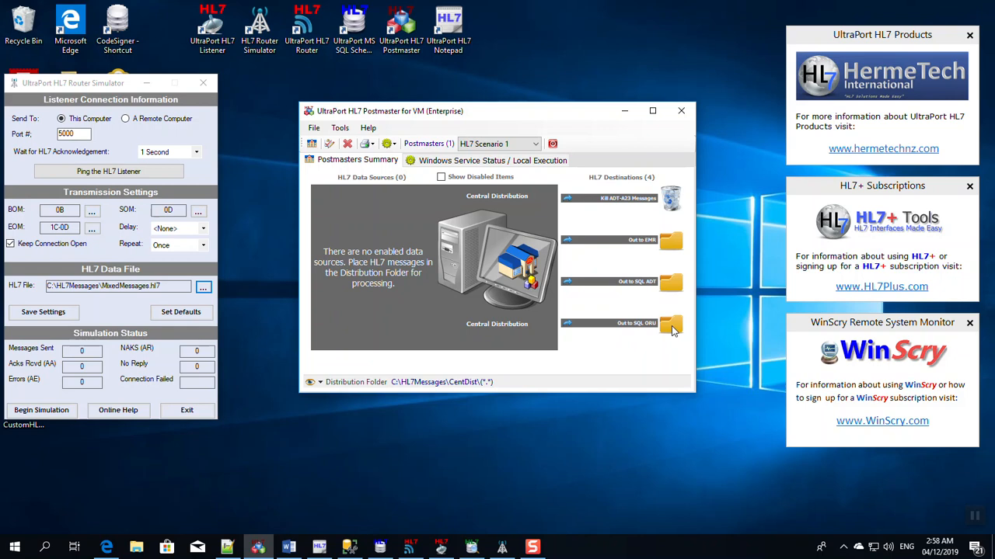
mouse_move(671, 330)
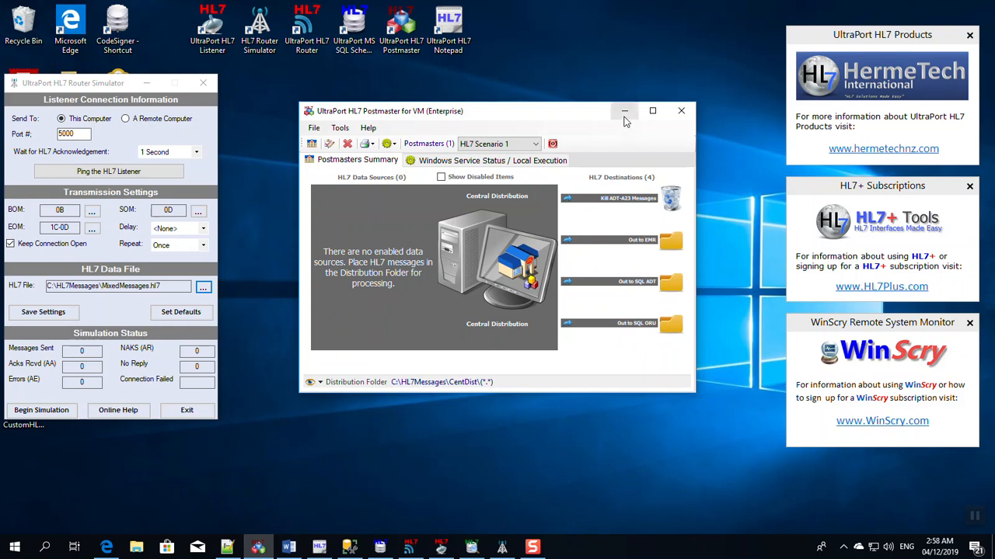
mouse_move(625, 110)
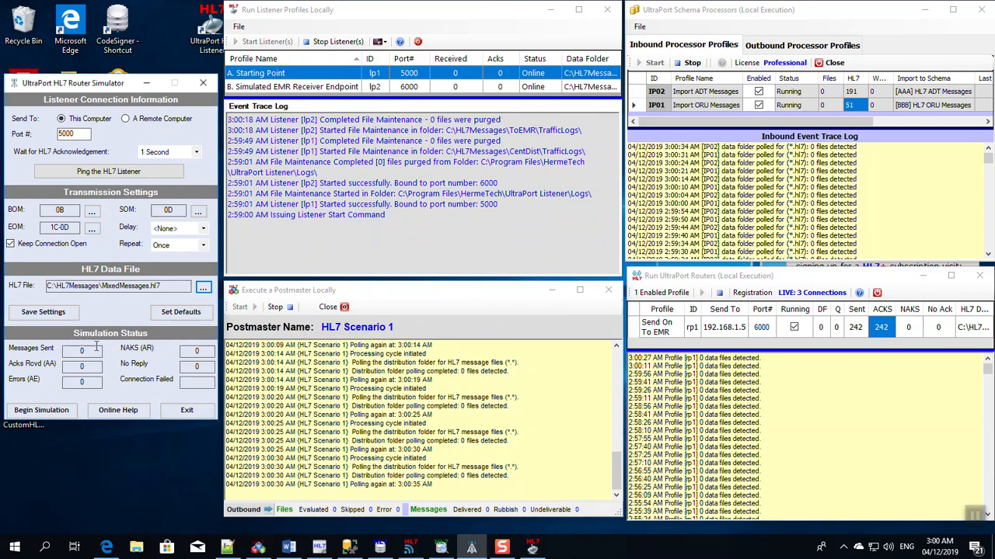
mouse_move(80, 381)
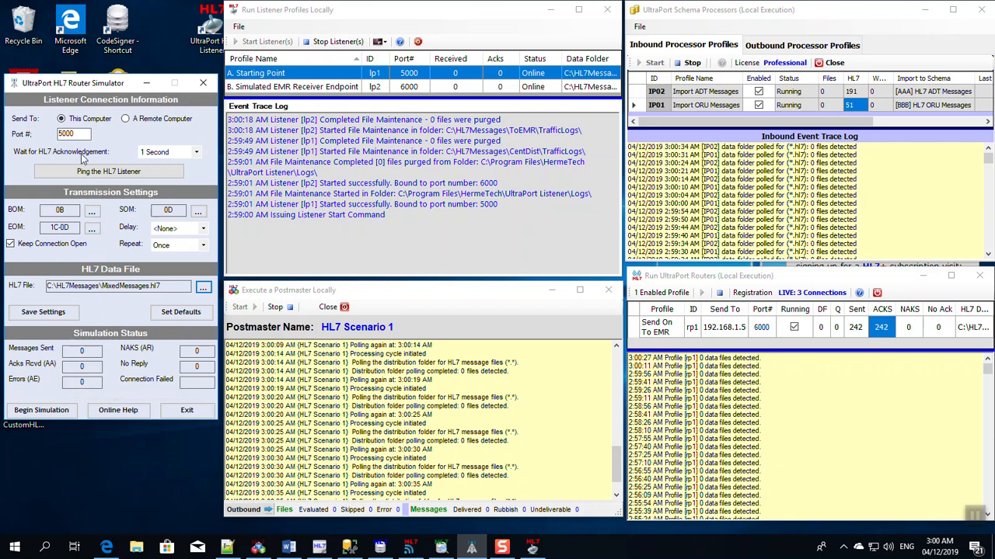
mouse_move(74, 134)
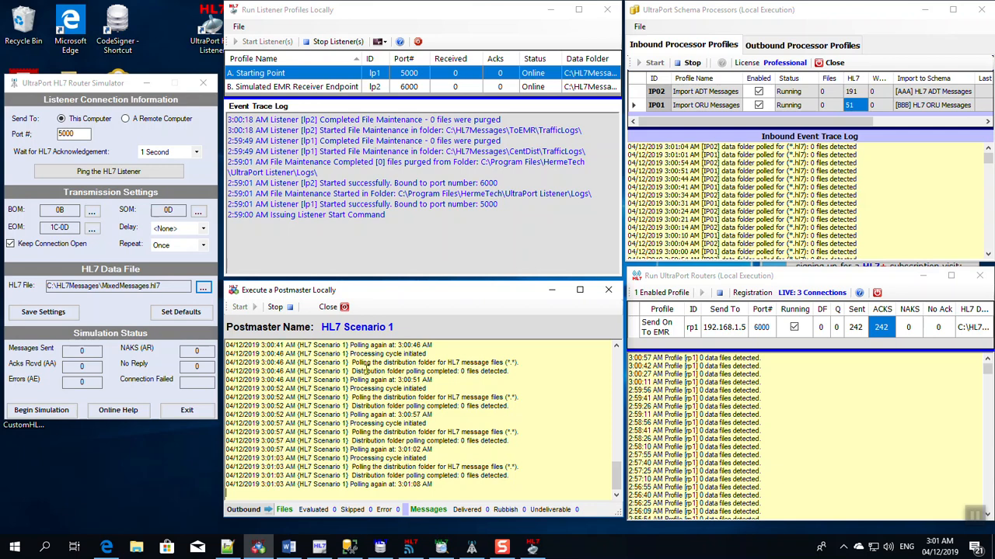
mouse_move(376, 354)
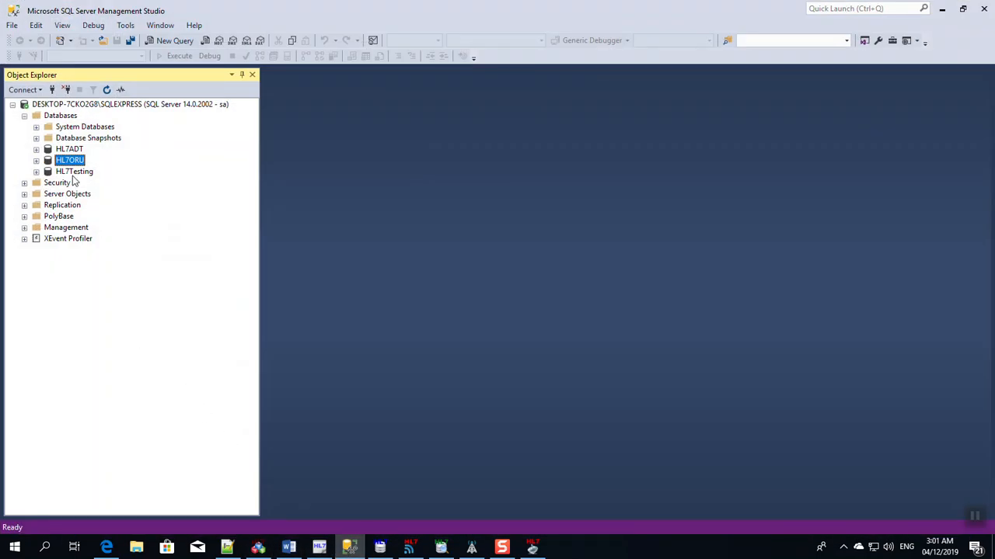
mouse_move(292, 301)
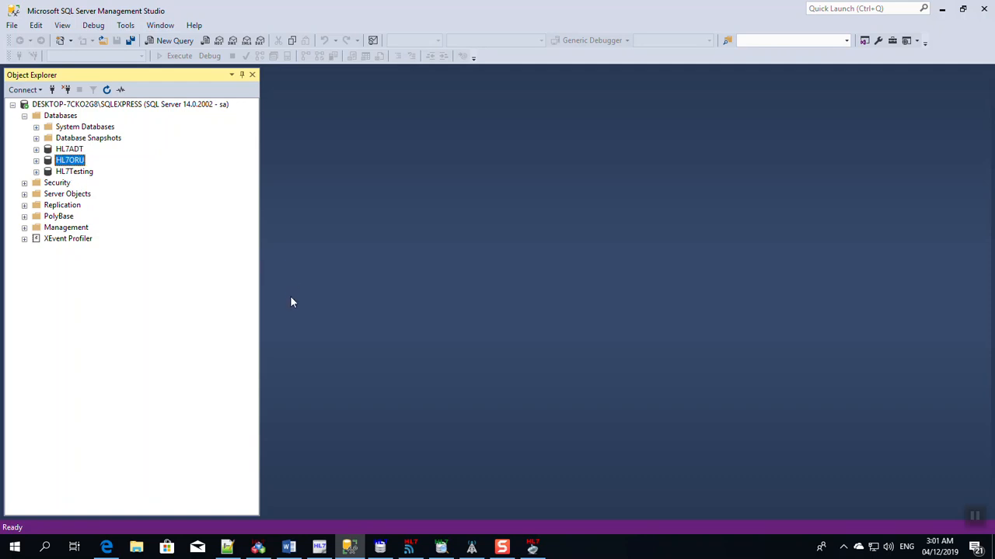
mouse_move(948, 43)
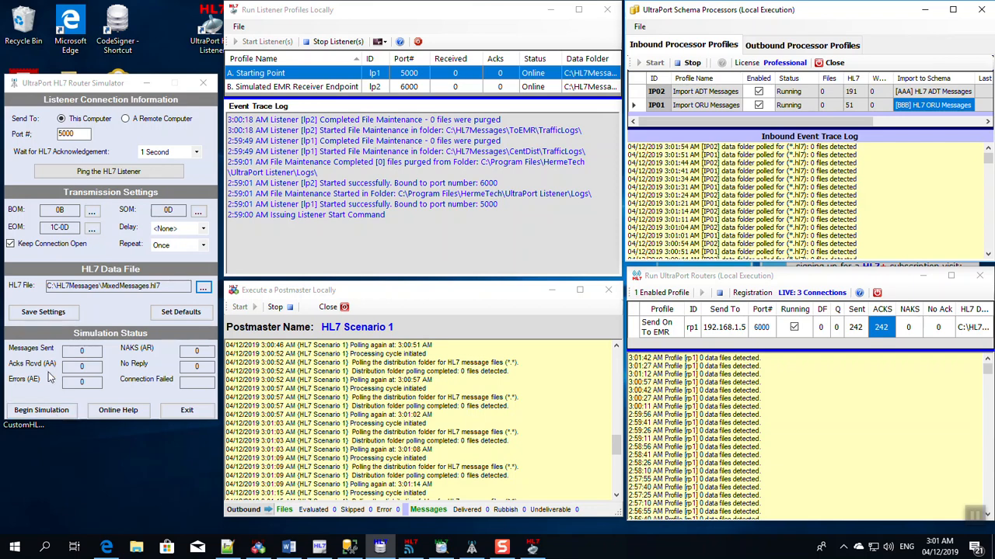
mouse_move(45, 398)
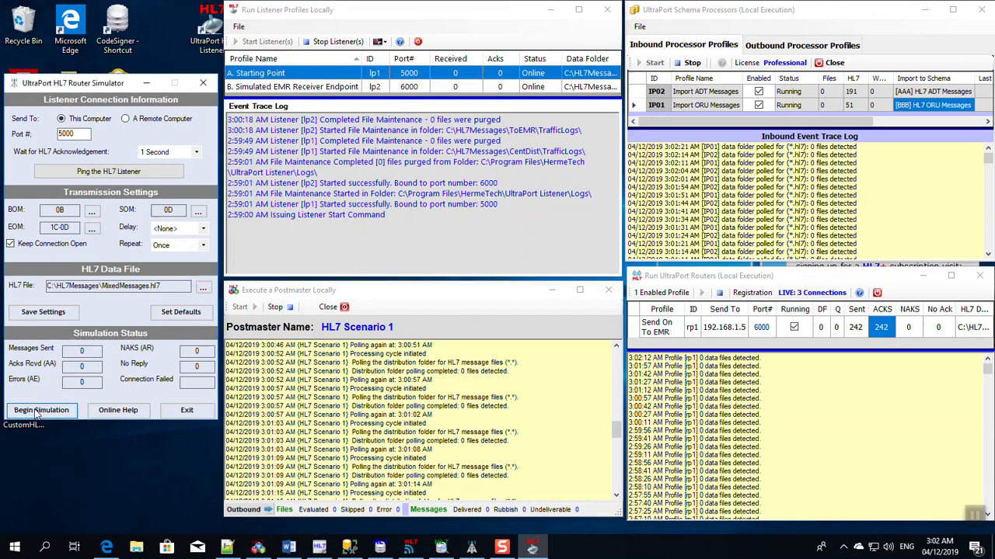
left_click(40, 410)
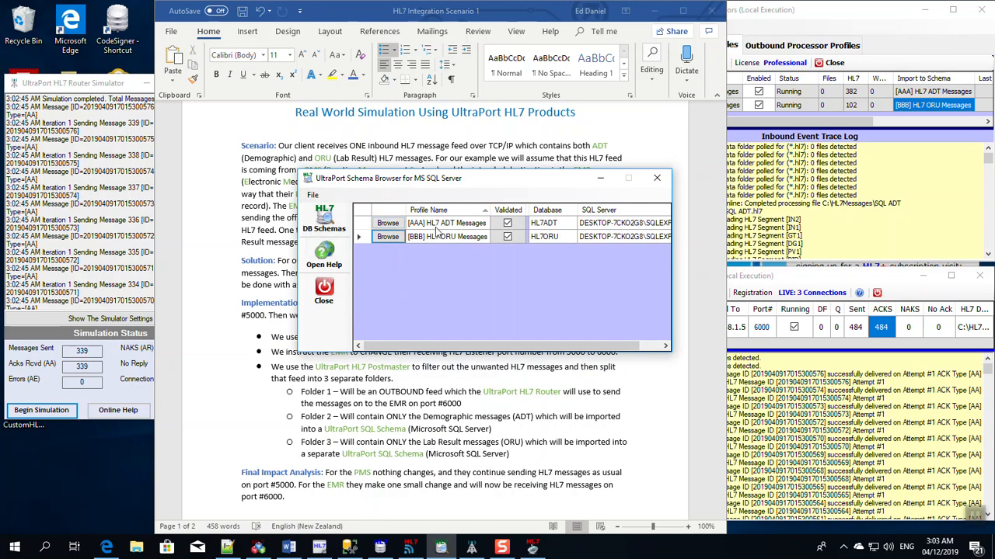
- Query the stored ORU schema without the load-date filter, returning 51 ORU R01 messages, and close the browser
left_click(389, 224)
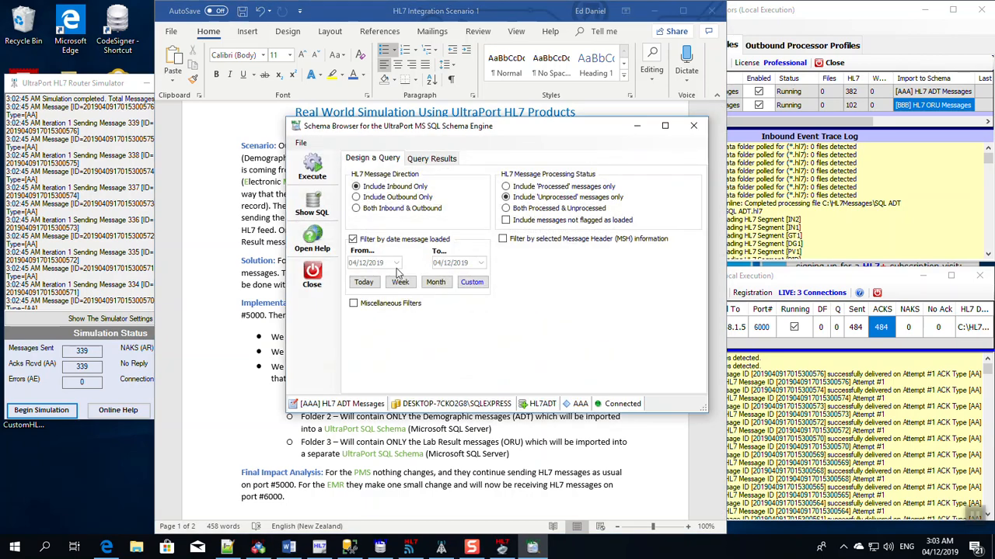
left_click(311, 165)
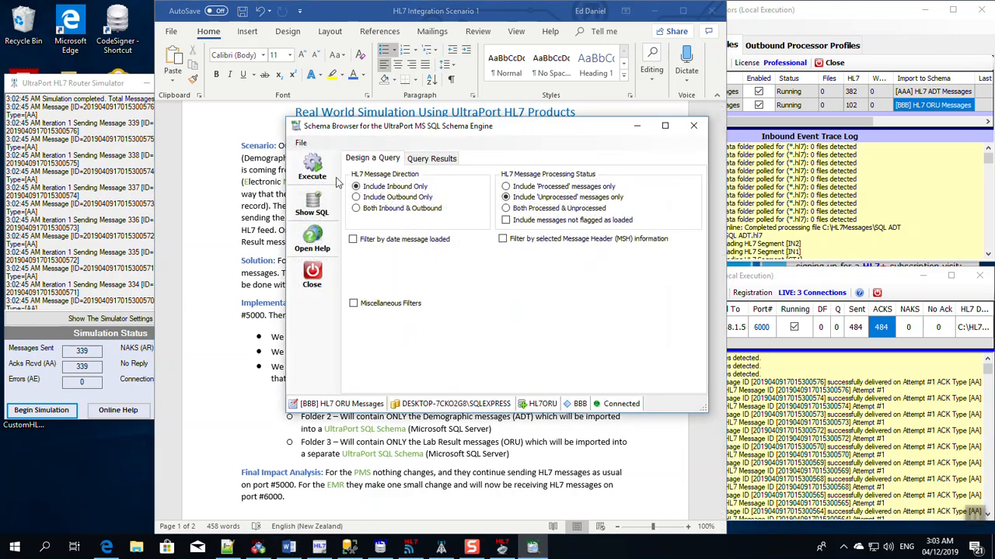
left_click(310, 168)
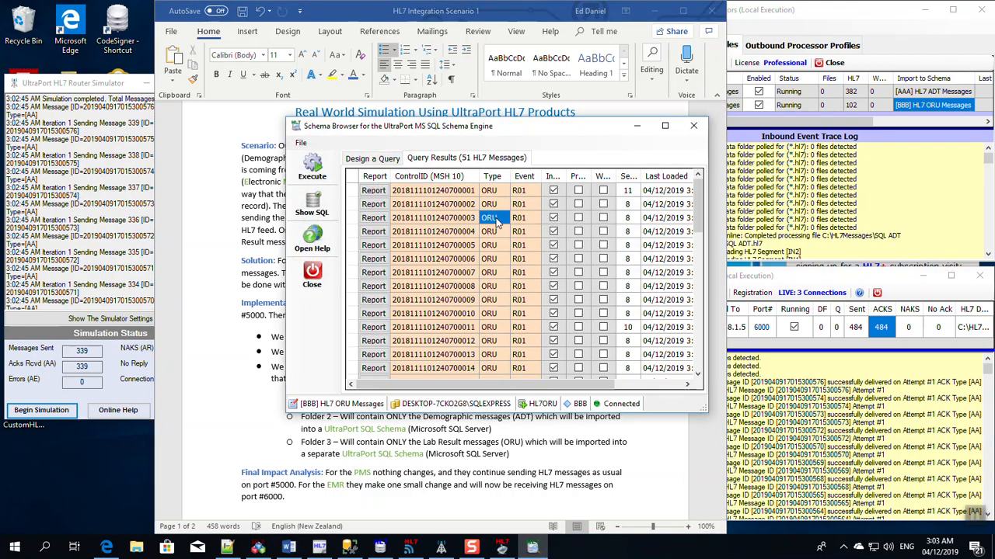
left_click(488, 367)
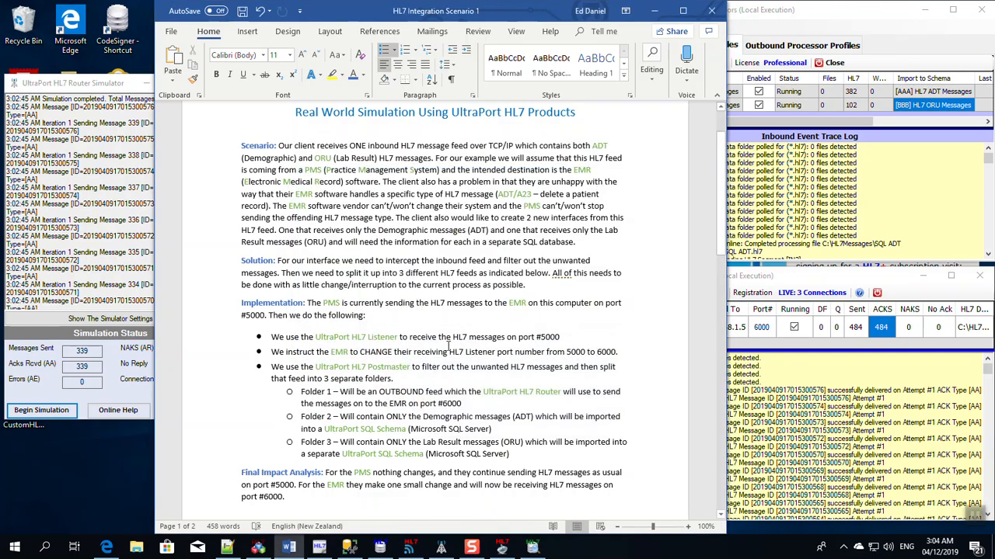
scroll("down", 3)
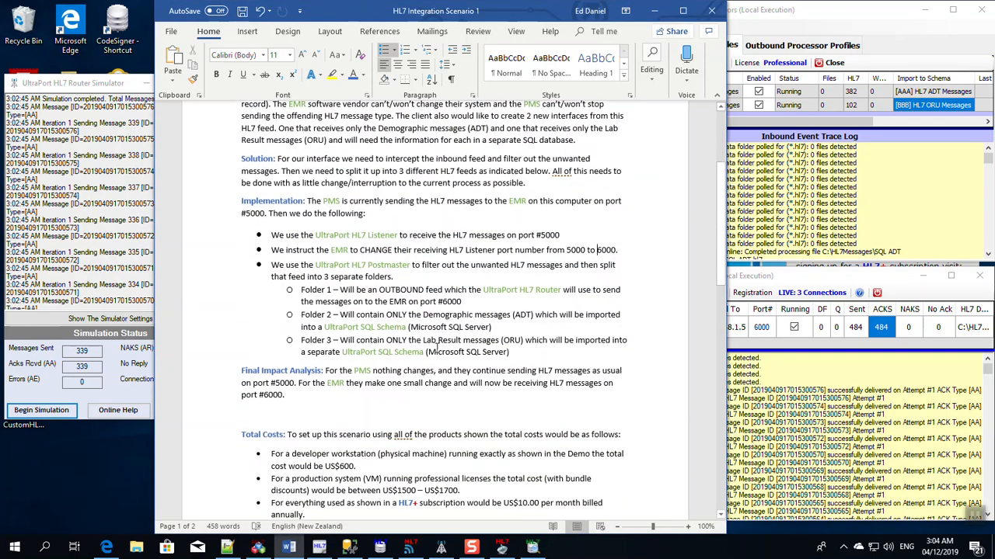
scroll("down", 3)
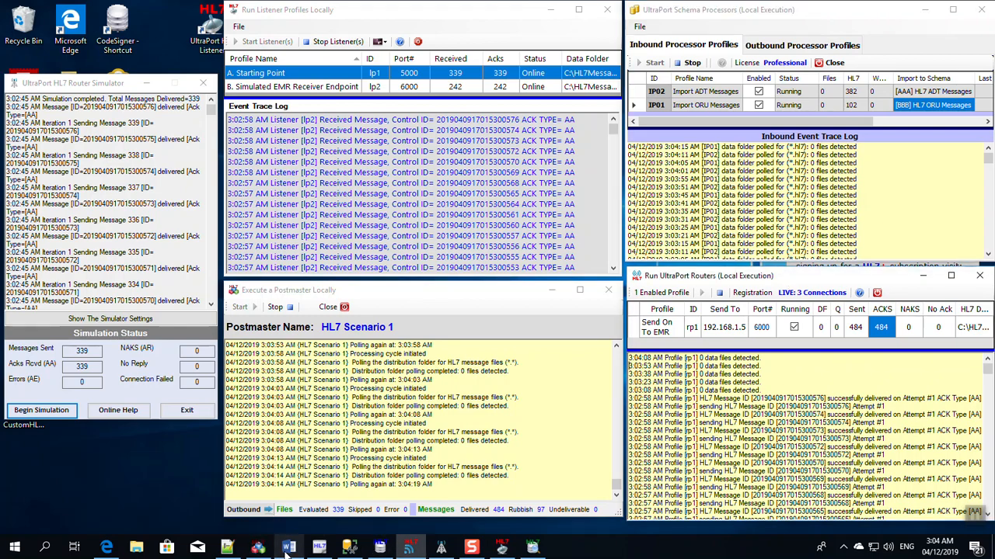
left_click(289, 547)
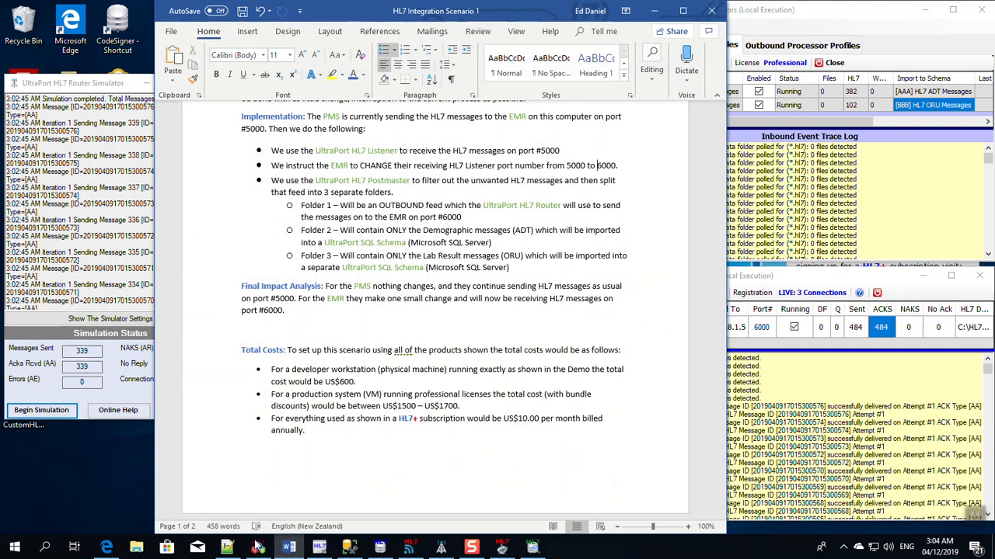
mouse_move(319, 547)
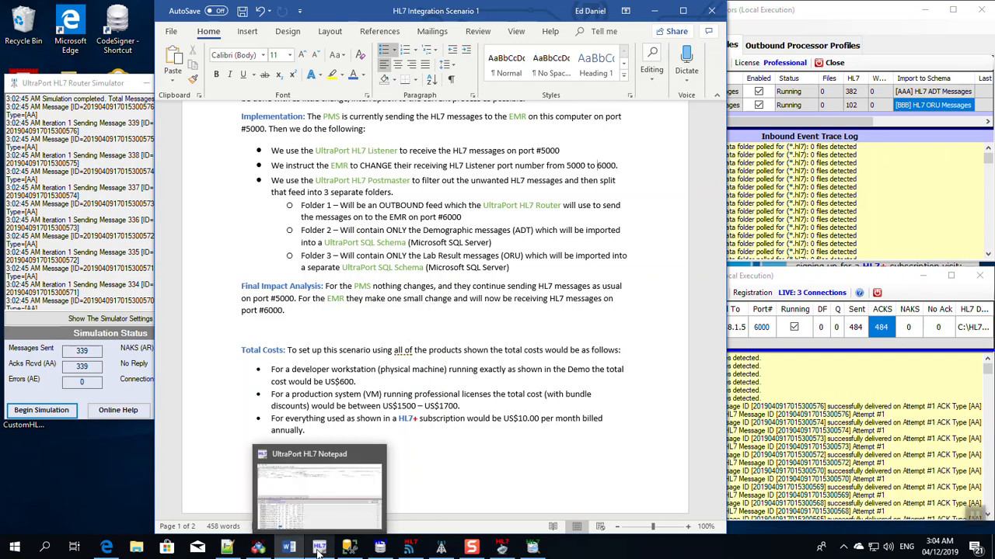